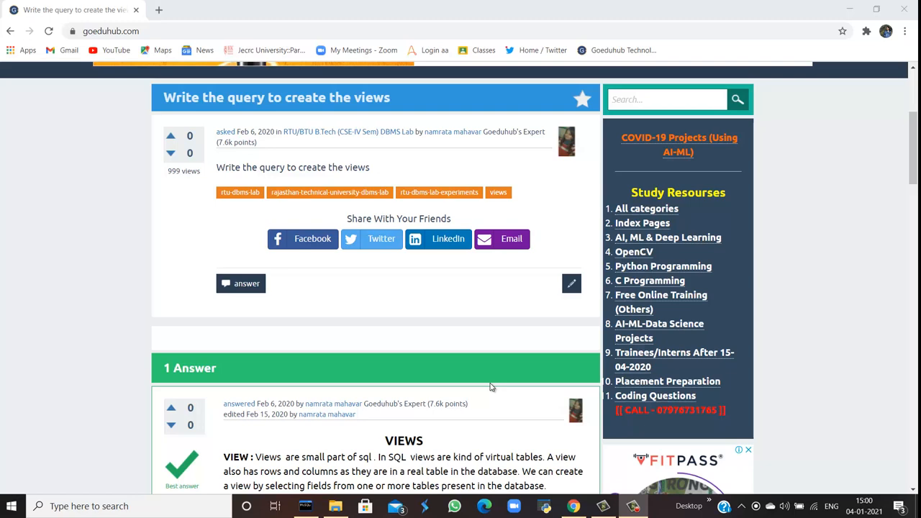
pyautogui.moveTo(86, 388)
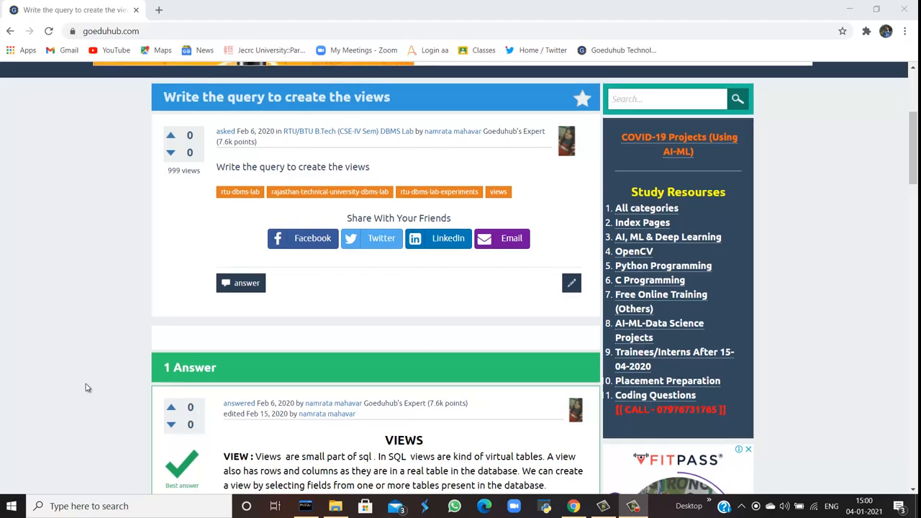
# Step: Scroll the question page down to the VIEWS answer with its CREATE VIEW syntax and example
pyautogui.scroll(-3)
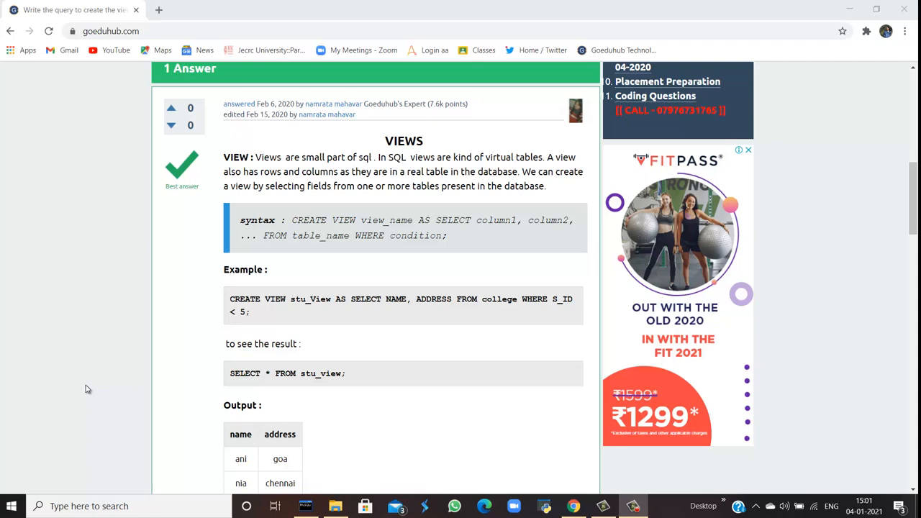
pyautogui.scroll(-3)
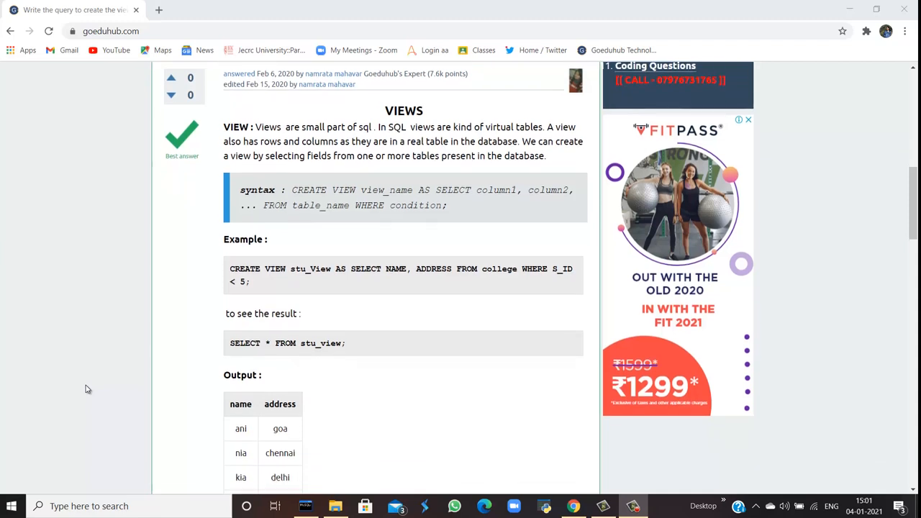
pyautogui.scroll(-3)
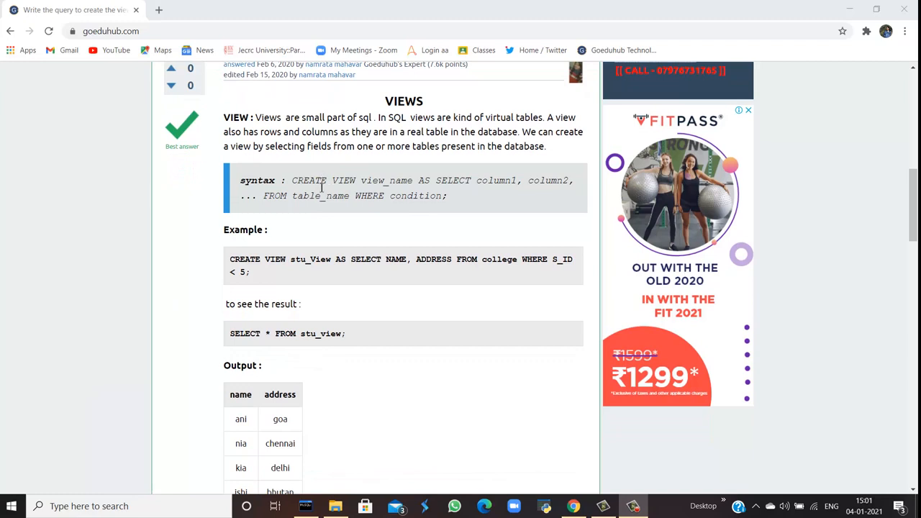
pyautogui.moveTo(241, 181); pyautogui.dragTo(447, 196)
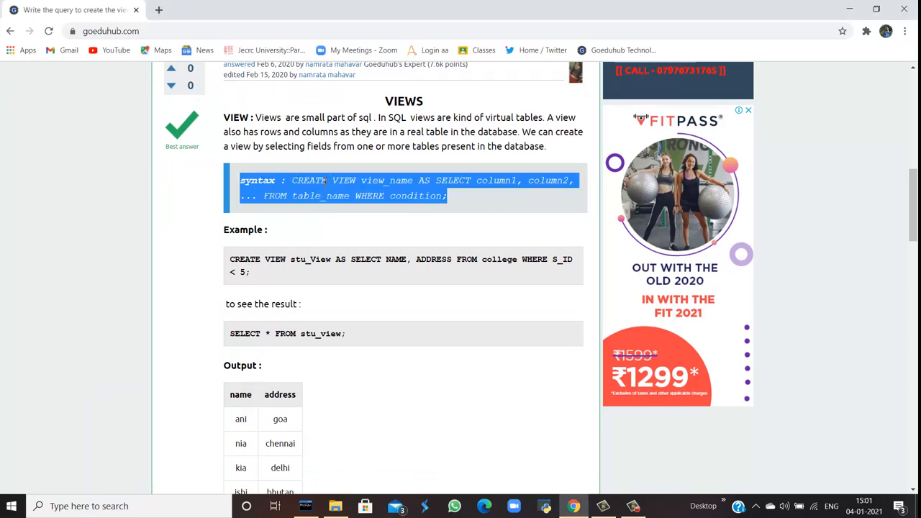
pyautogui.moveTo(314, 232)
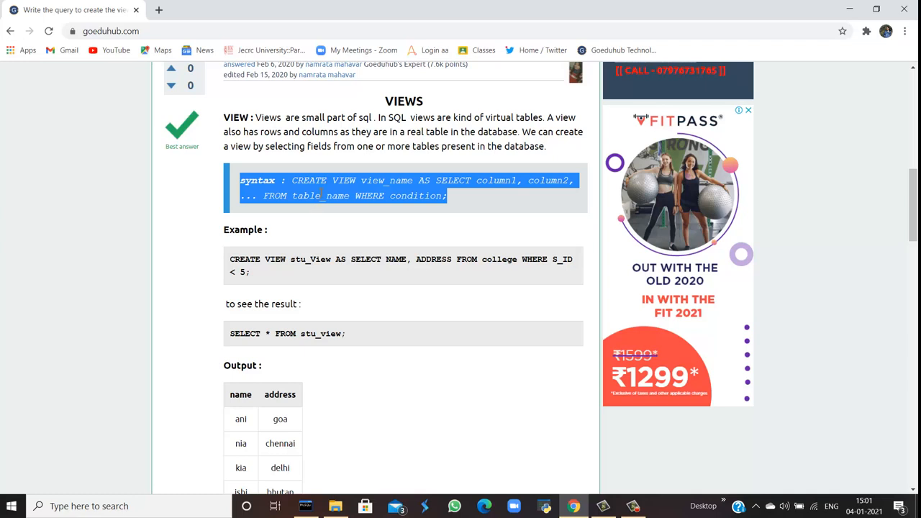
pyautogui.click(178, 258)
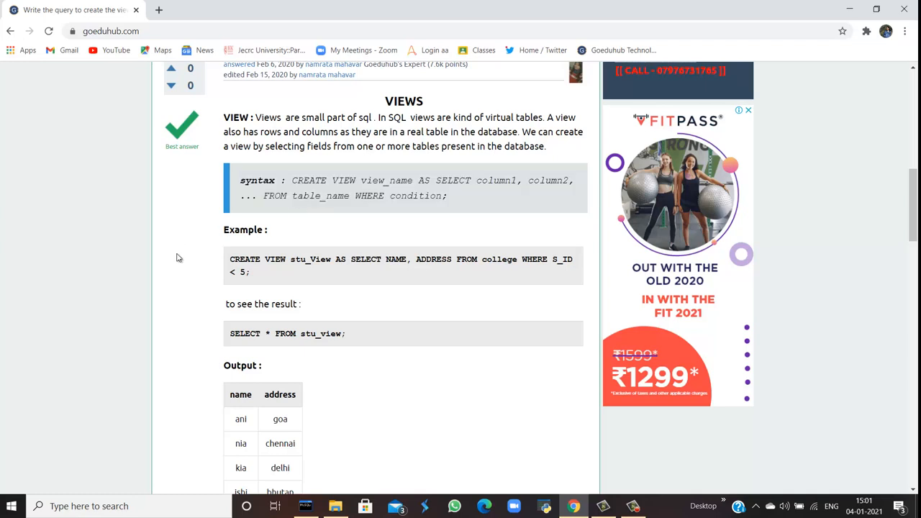
pyautogui.moveTo(85, 288)
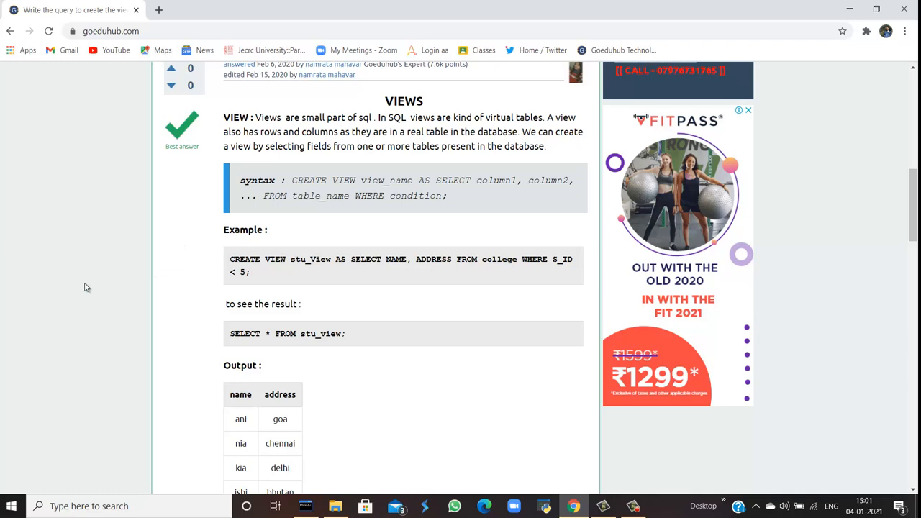
# Step: Scroll past the output table to the CREATE VIEW stu_View example and the multiple-table heading
pyautogui.scroll(-3)
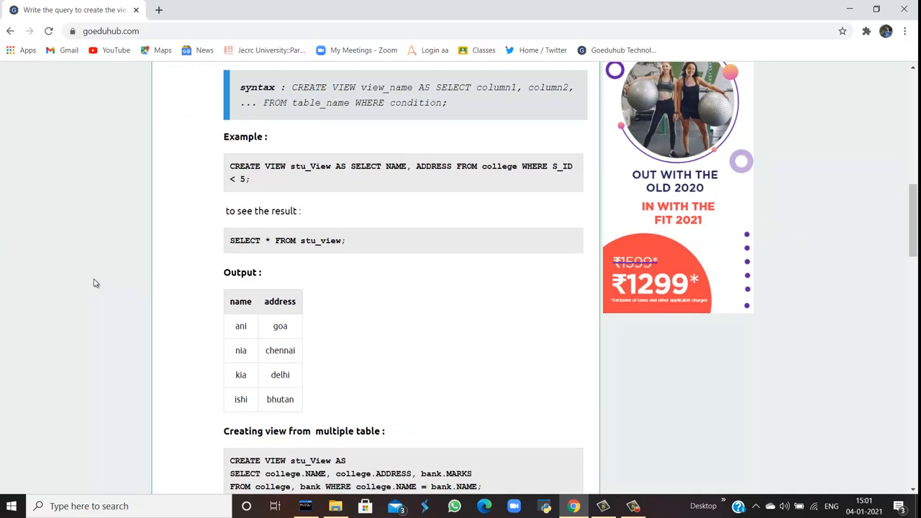
pyautogui.moveTo(282, 170)
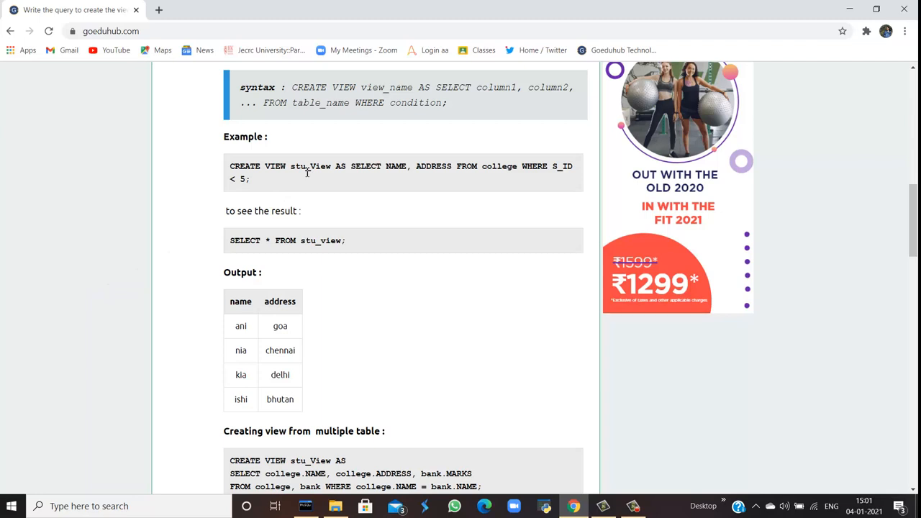
pyautogui.moveTo(363, 179)
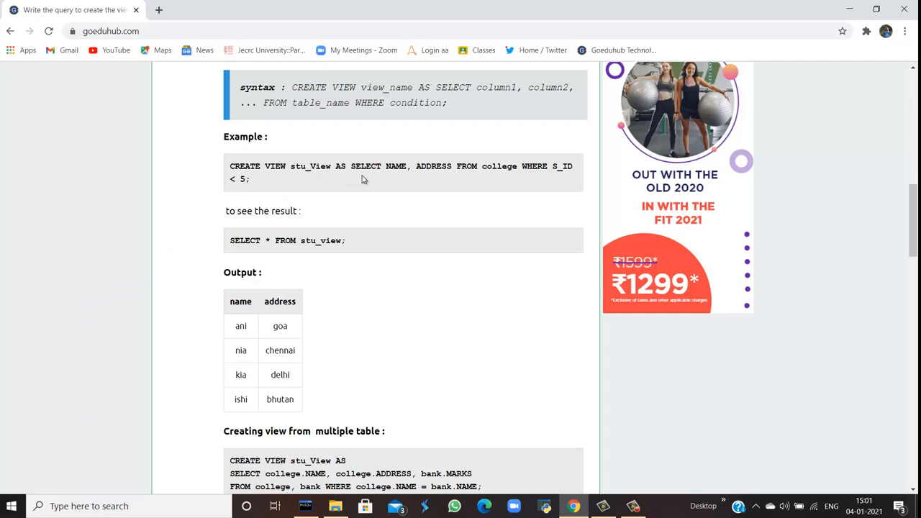
pyautogui.moveTo(460, 173)
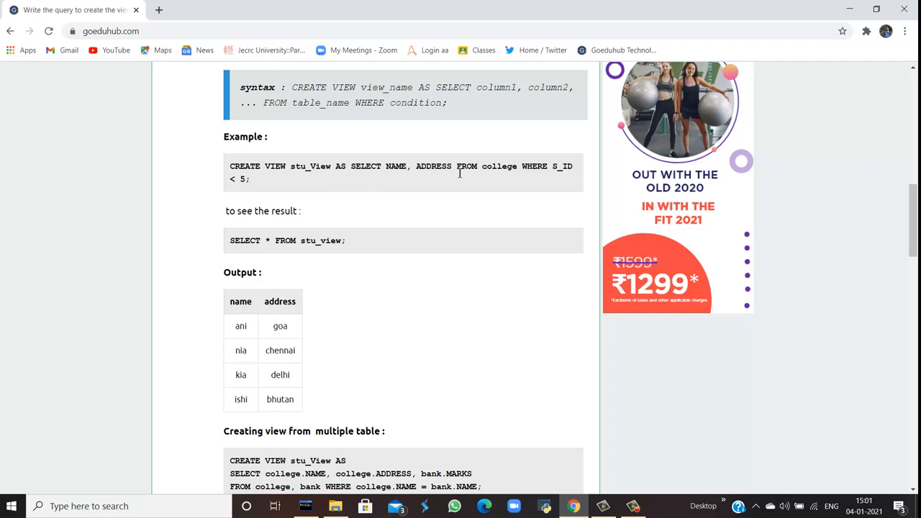
pyautogui.moveTo(501, 179)
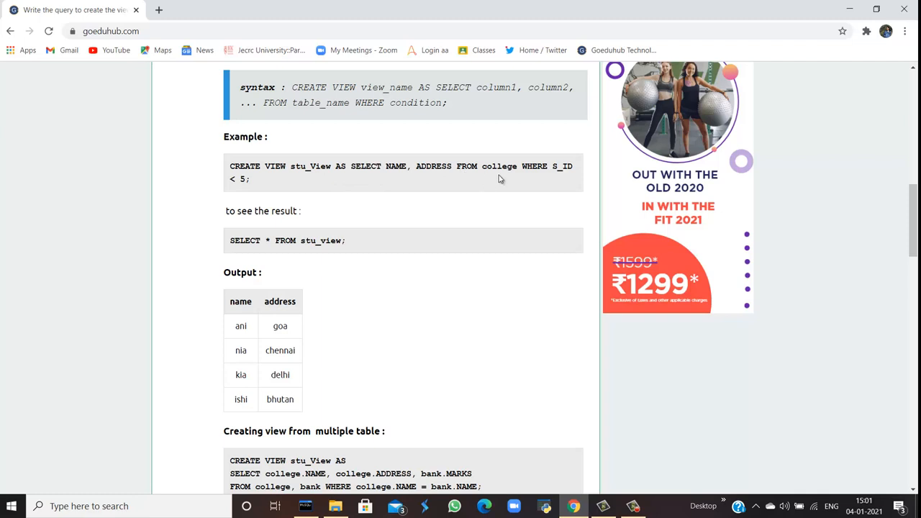
pyautogui.moveTo(547, 165)
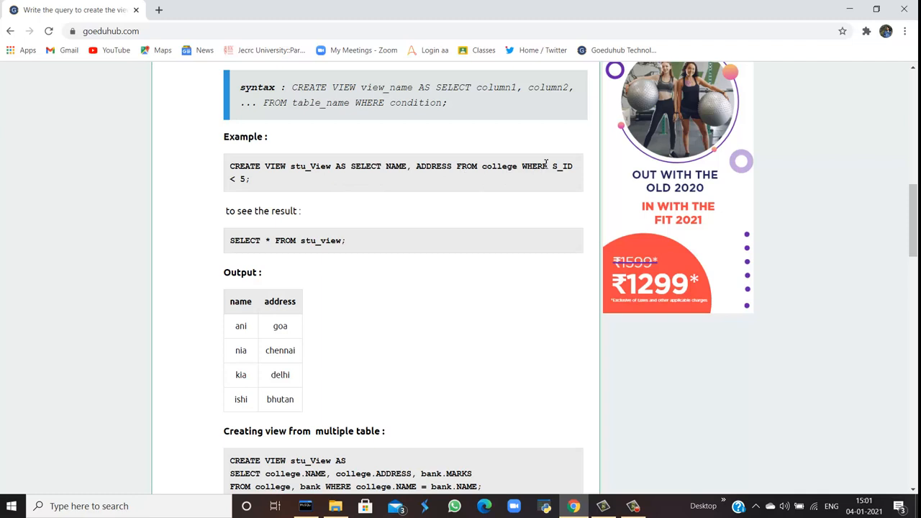
pyautogui.moveTo(386, 199)
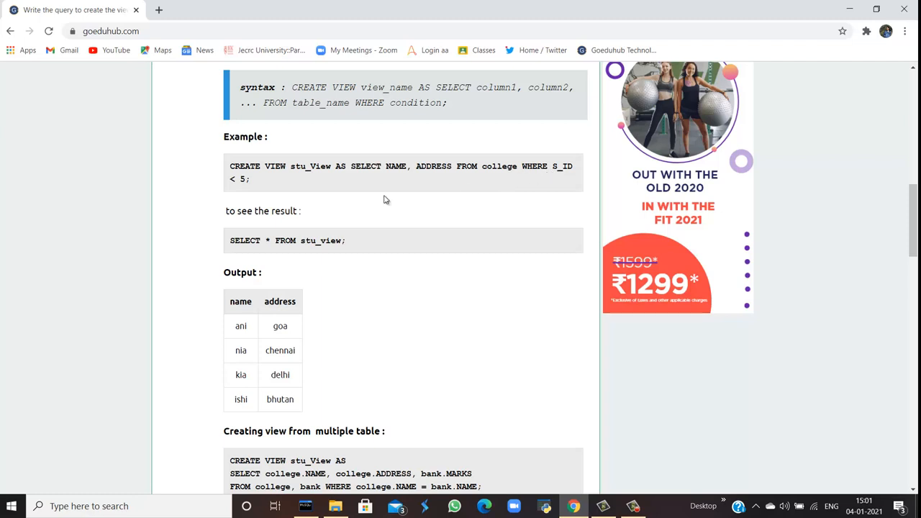
pyautogui.moveTo(257, 232)
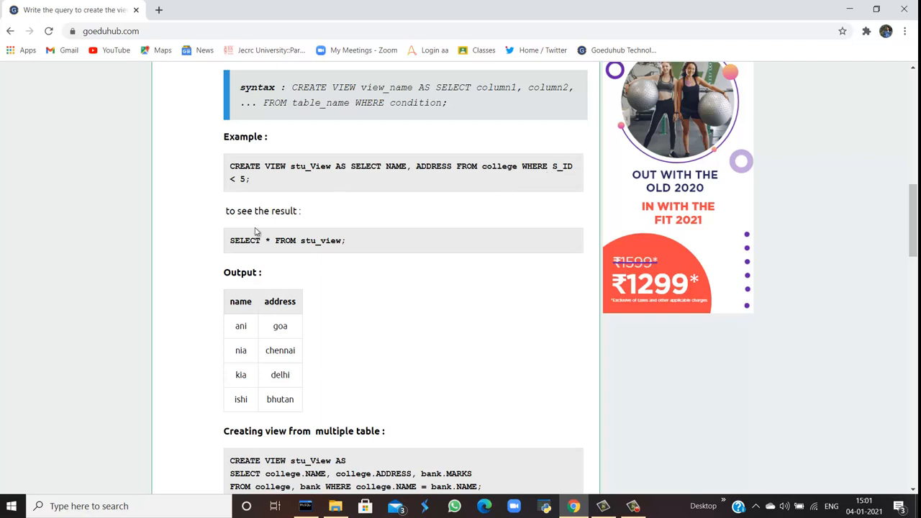
pyautogui.scroll(-3)
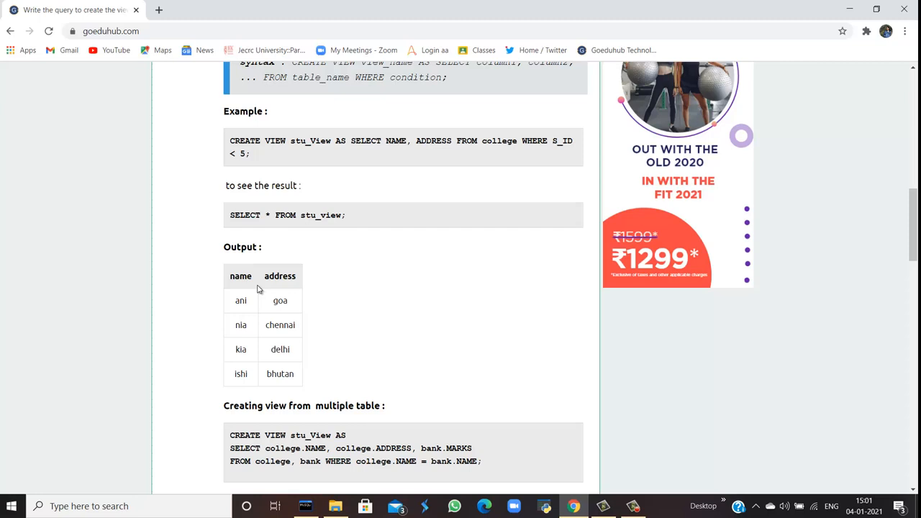
pyautogui.moveTo(247, 310)
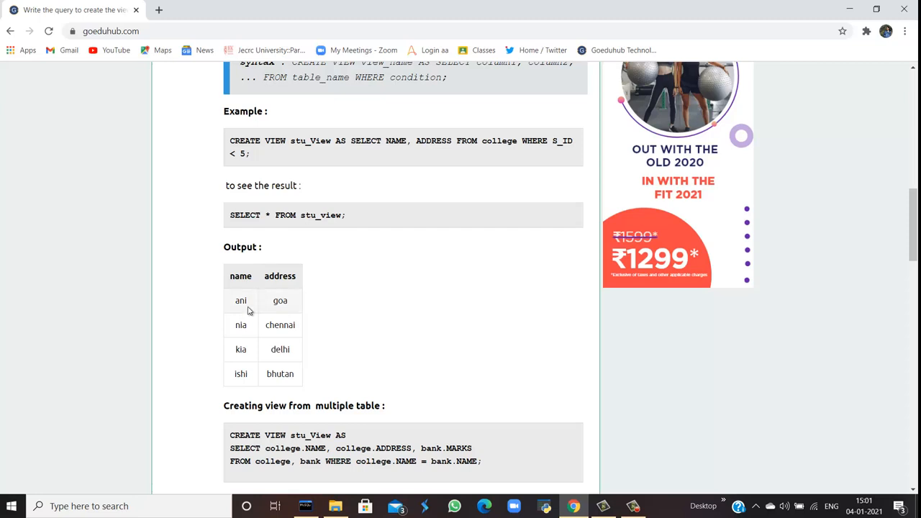
pyautogui.moveTo(253, 279)
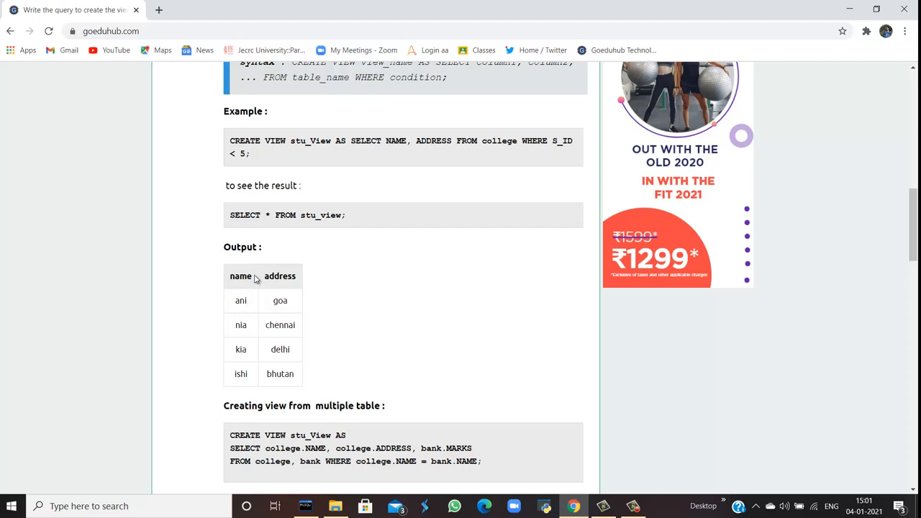
pyautogui.moveTo(288, 339)
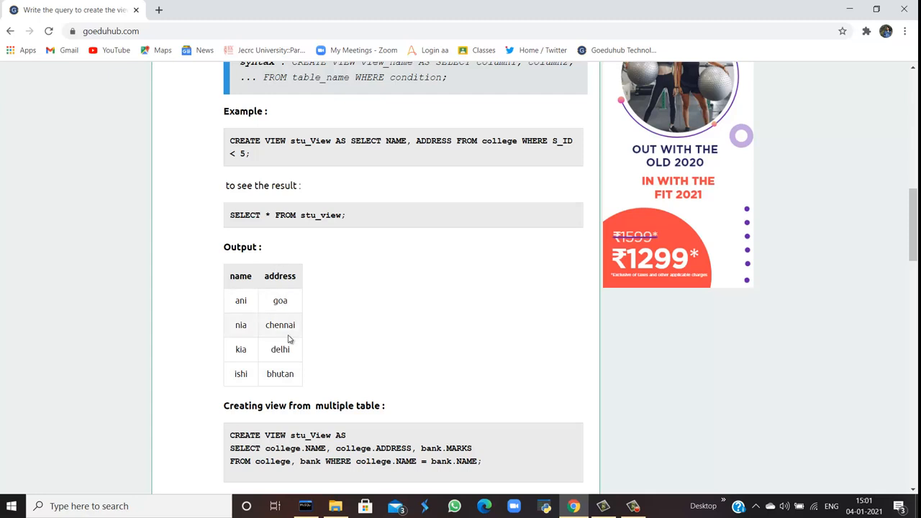
pyautogui.moveTo(323, 316)
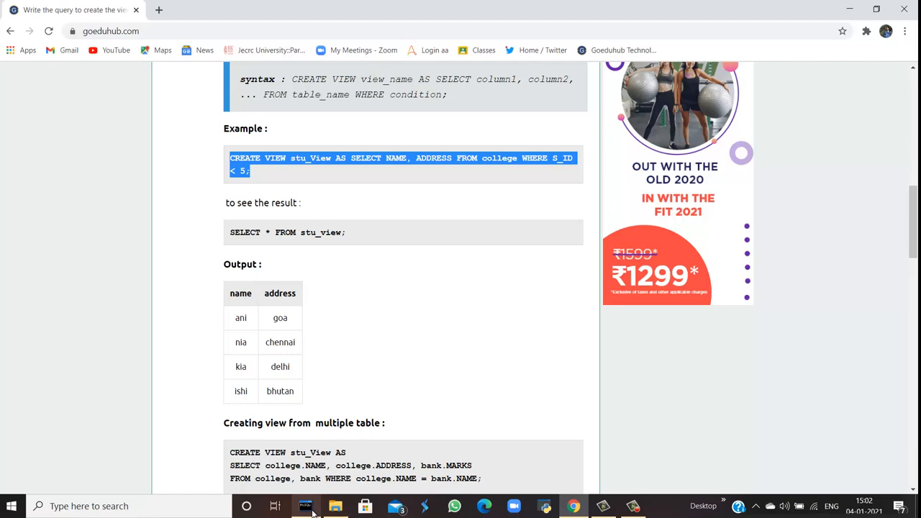
# Step: Switch to the MySQL client, return to the tutorial and select the SELECT * FROM stu_view; line
pyautogui.click(305, 507)
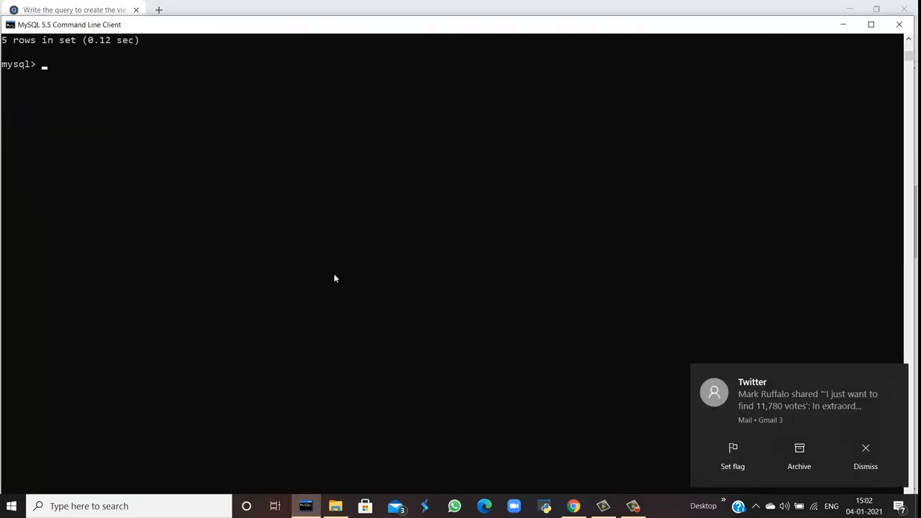
pyautogui.press('Return')
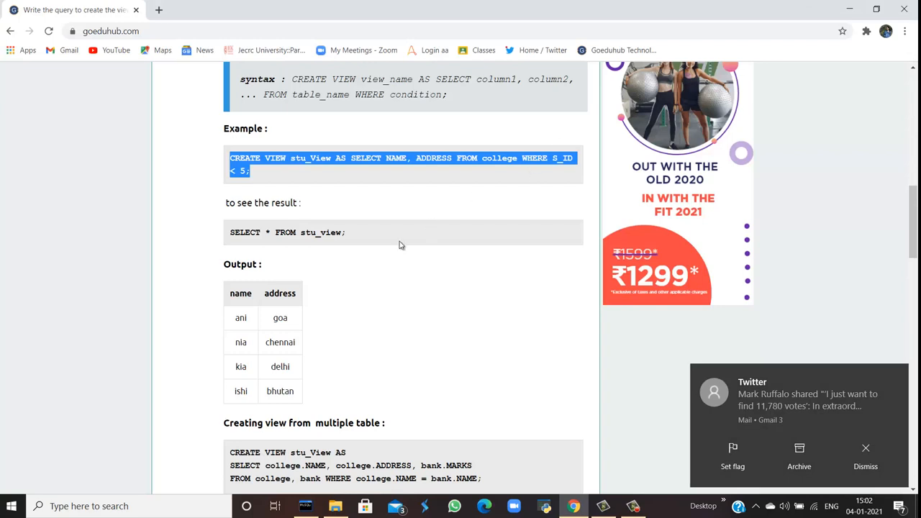
pyautogui.scroll(-3)
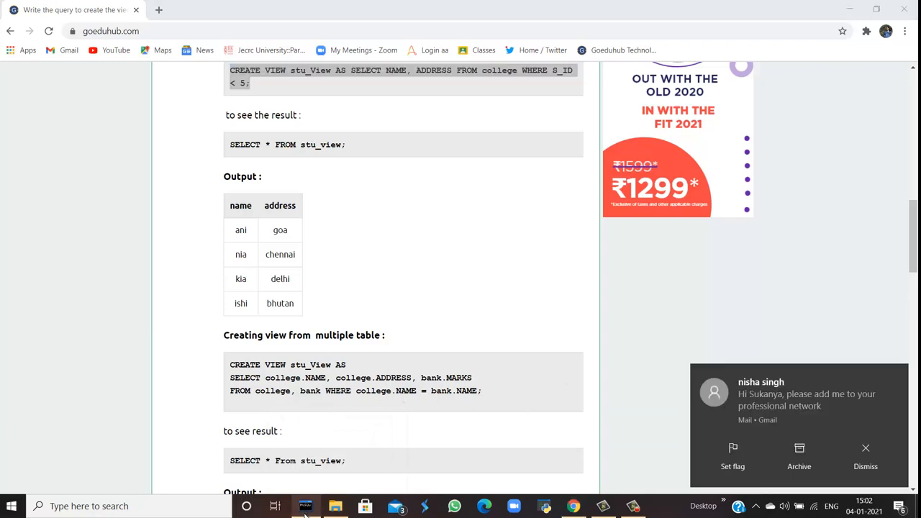
pyautogui.tripleClick(288, 144)
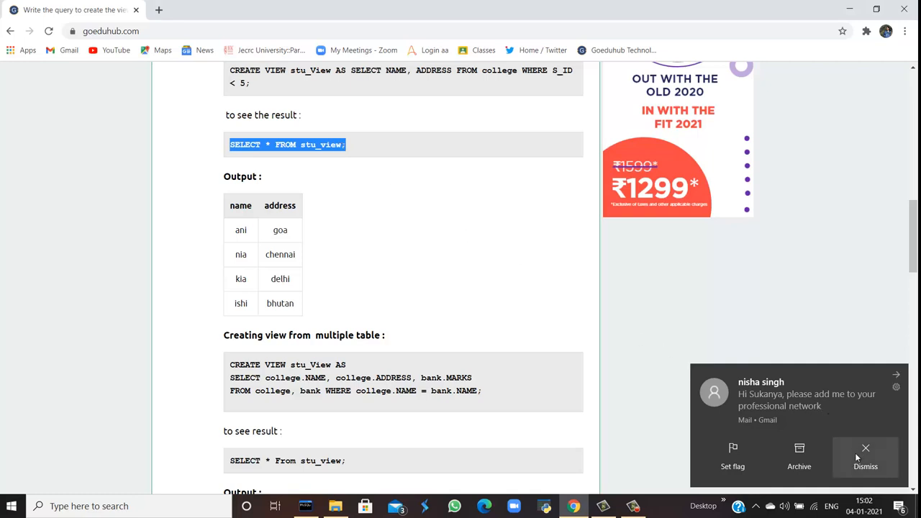
# Step: Dismiss the mail notification and run SELECT * FROM stu_view; in the MySQL client
pyautogui.click(866, 458)
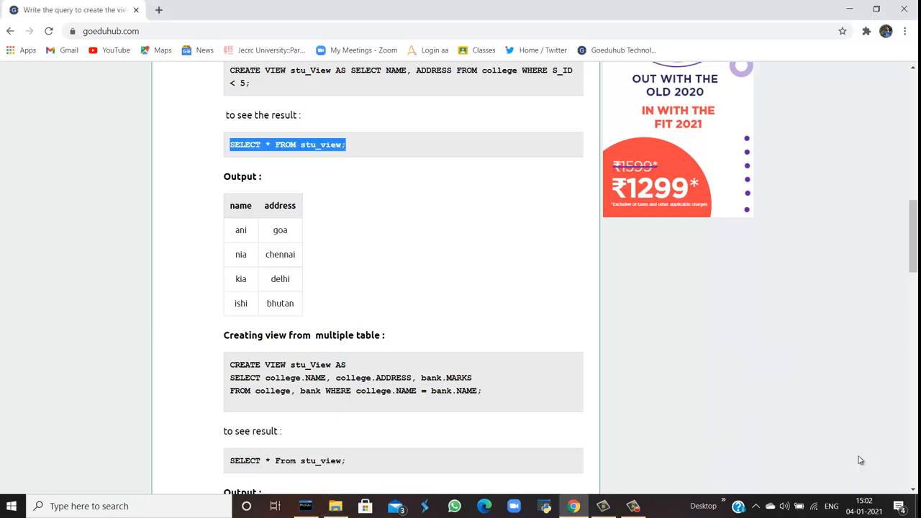
pyautogui.moveTo(141, 478)
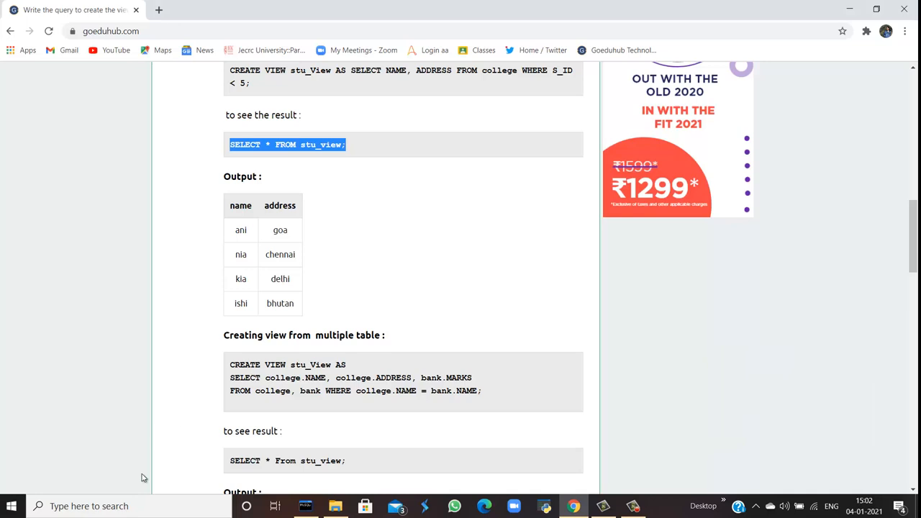
pyautogui.click(305, 507)
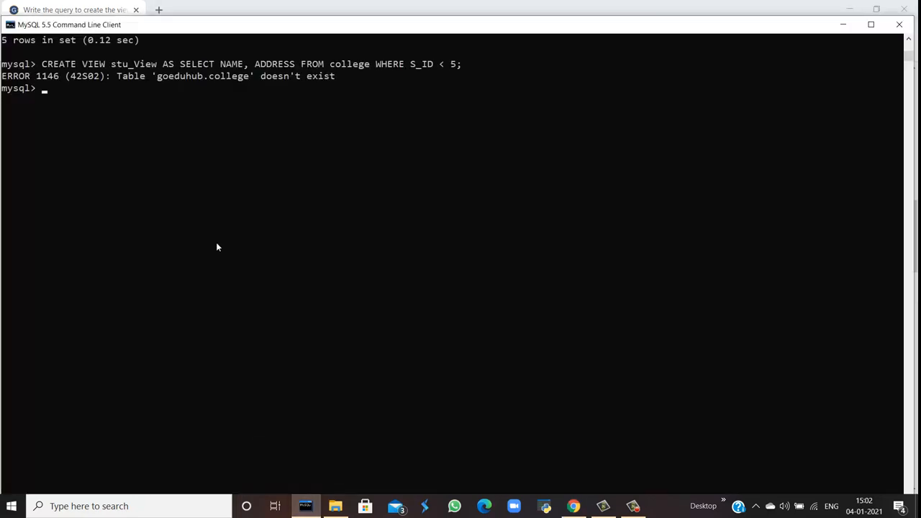
pyautogui.write('SELECT * FROM stu_view;')
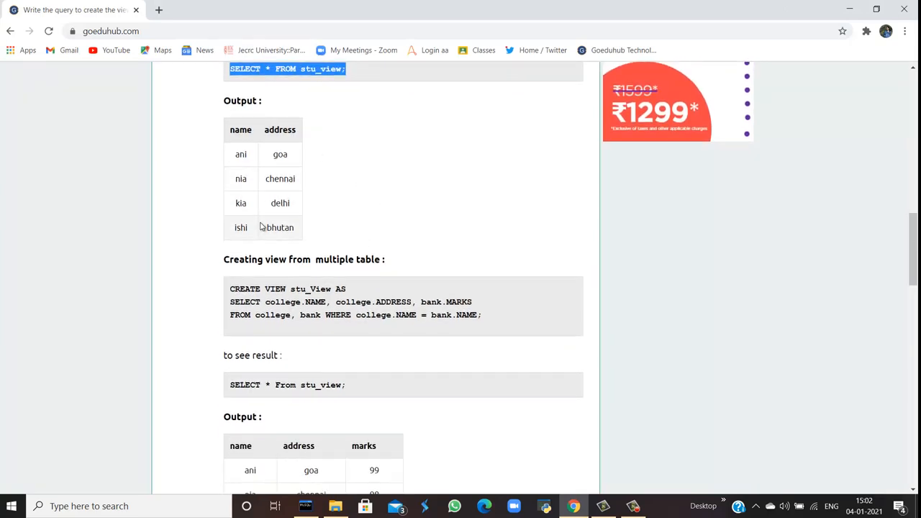
# Step: Scroll down to the multiple-table view example and its output table with names, addresses and marks
pyautogui.scroll(-3)
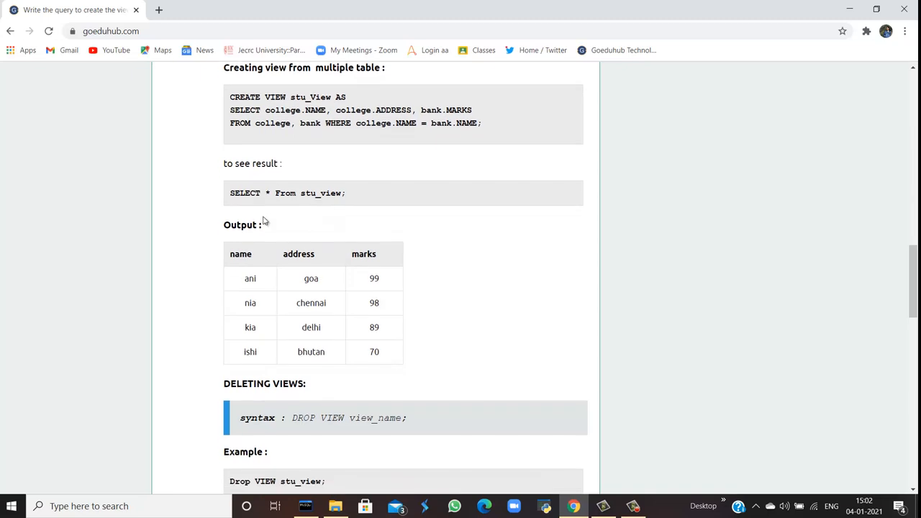
pyautogui.moveTo(328, 210)
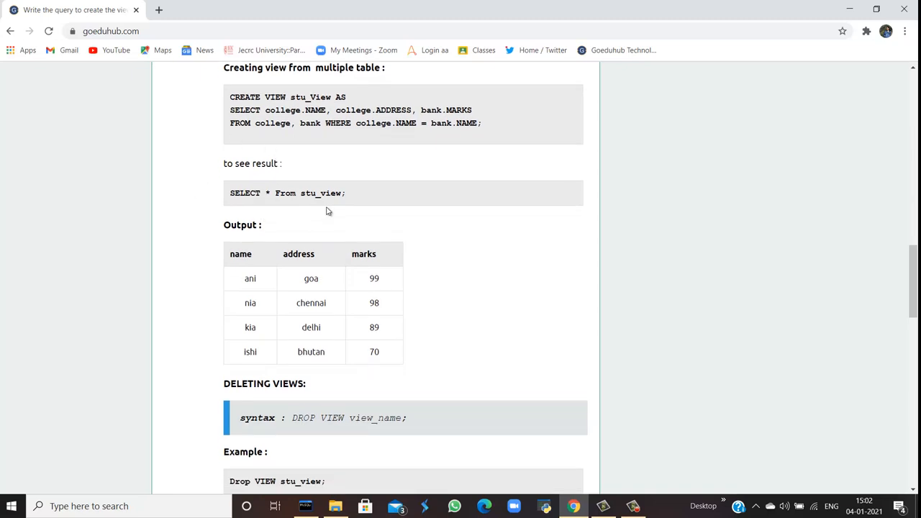
pyautogui.scroll(-3)
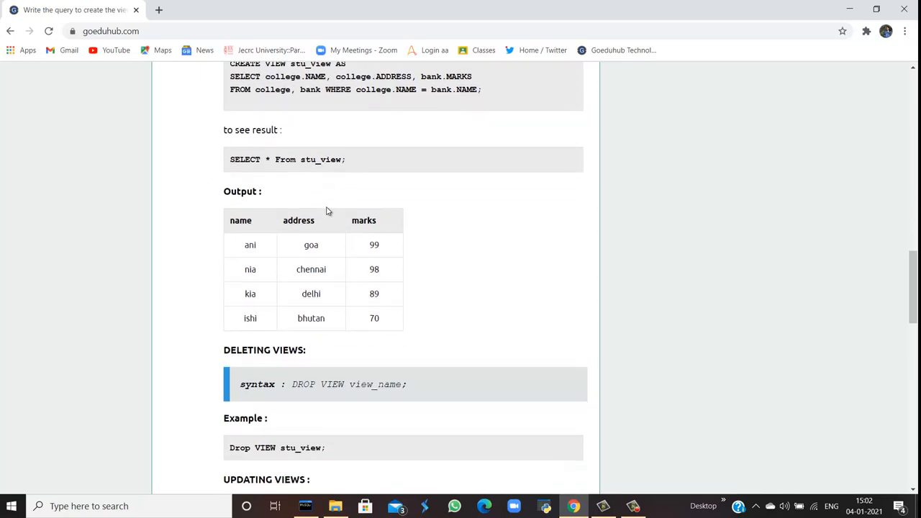
# Step: Scroll through the DELETING VIEWS and UPDATING VIEWS sections to the end of the article
pyautogui.scroll(-3)
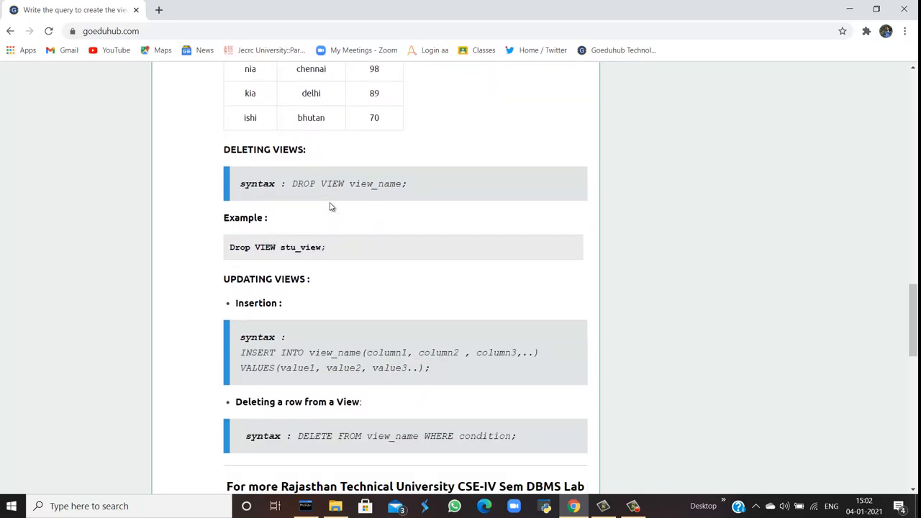
pyautogui.scroll(-3)
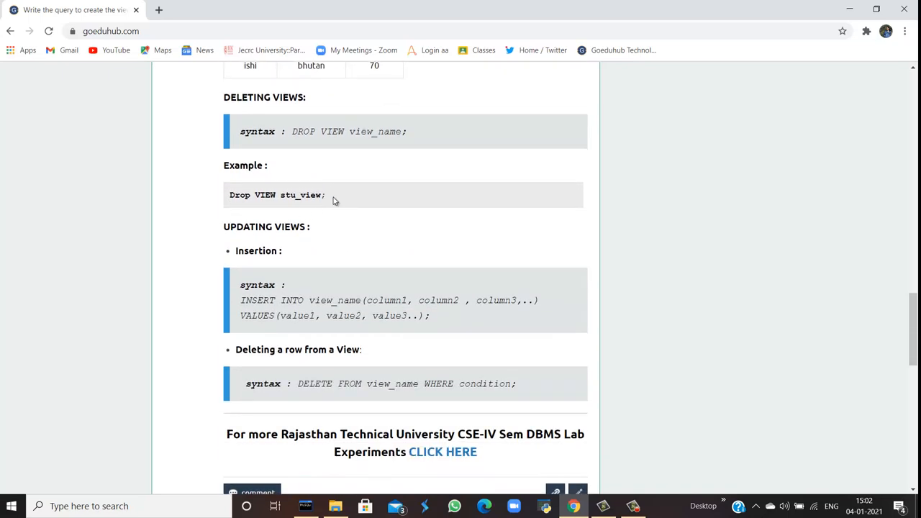
pyautogui.moveTo(389, 135)
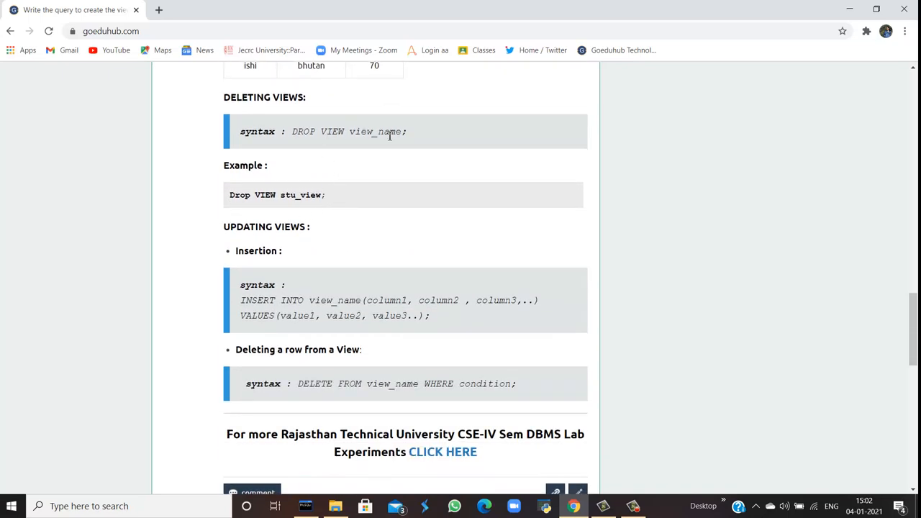
pyautogui.moveTo(377, 153)
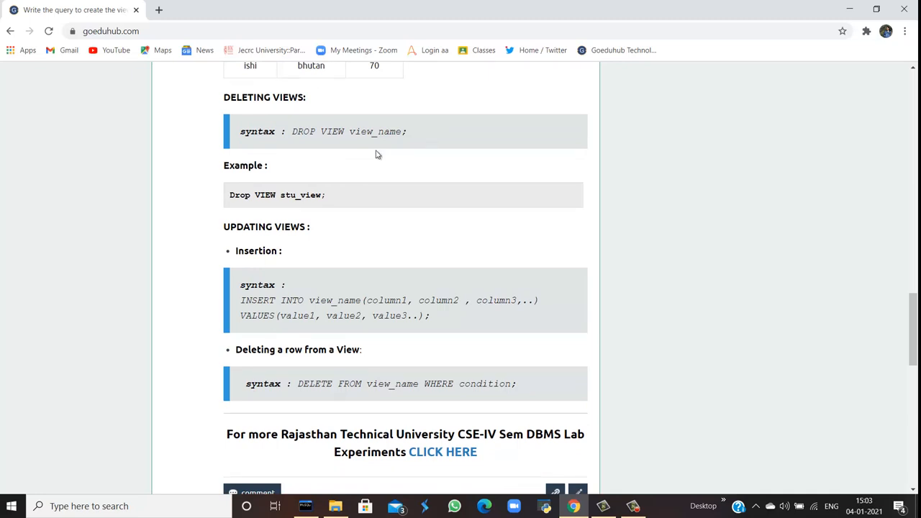
pyautogui.moveTo(290, 205)
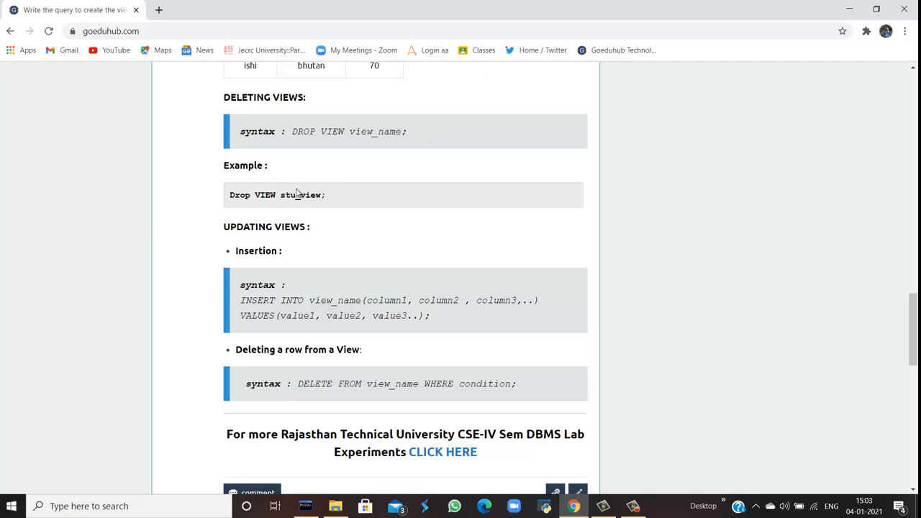
pyautogui.moveTo(256, 247)
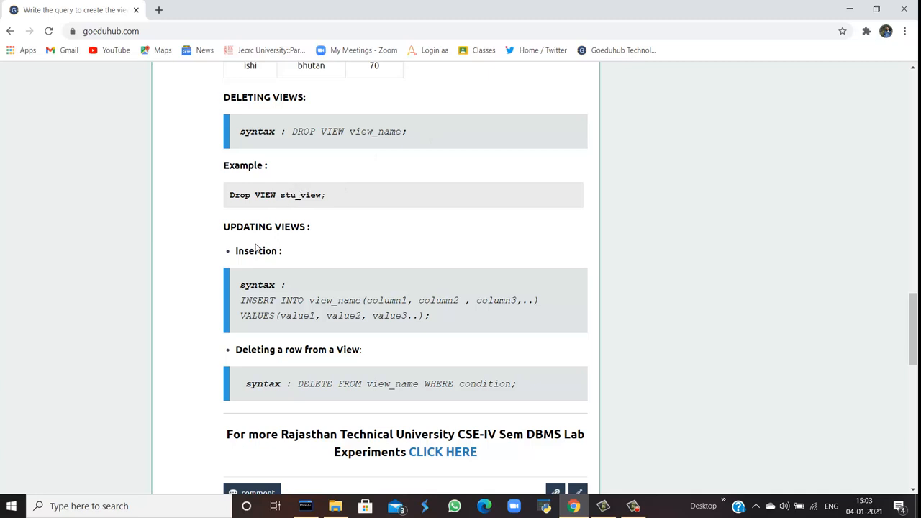
pyautogui.scroll(-3)
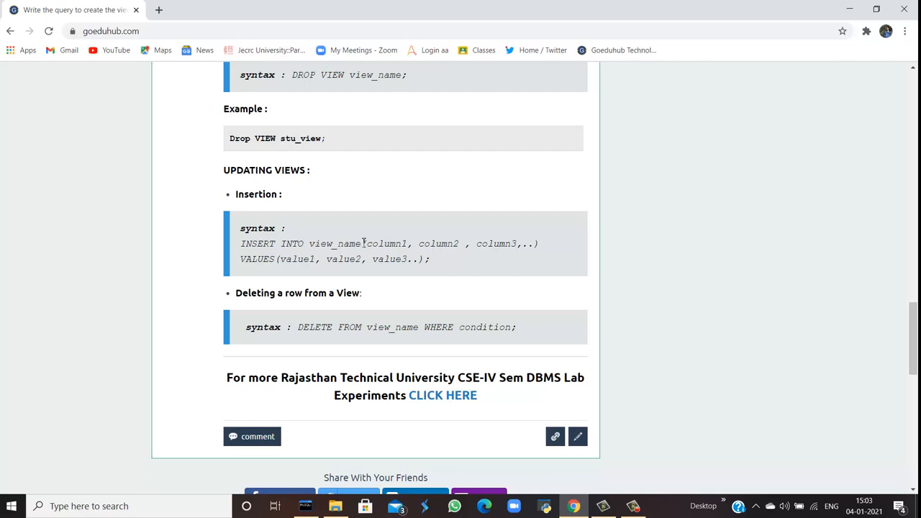
pyautogui.moveTo(400, 271)
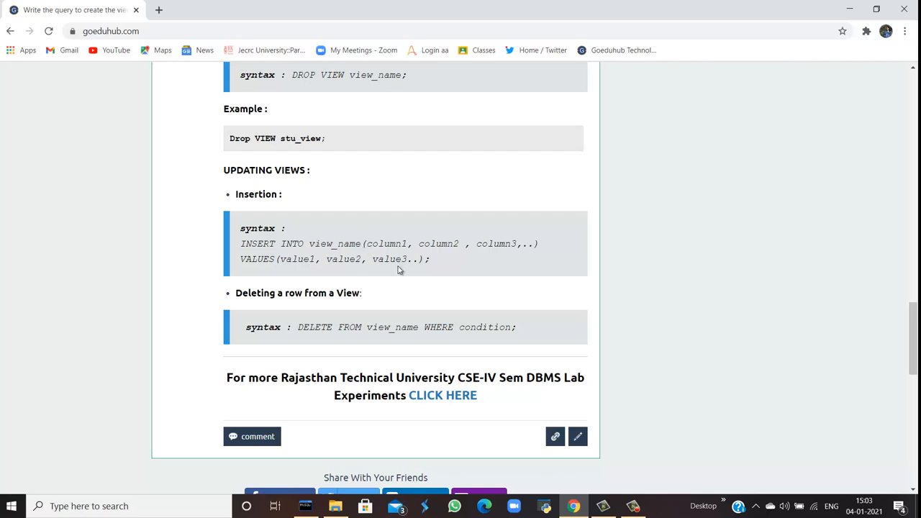
pyautogui.moveTo(305, 332)
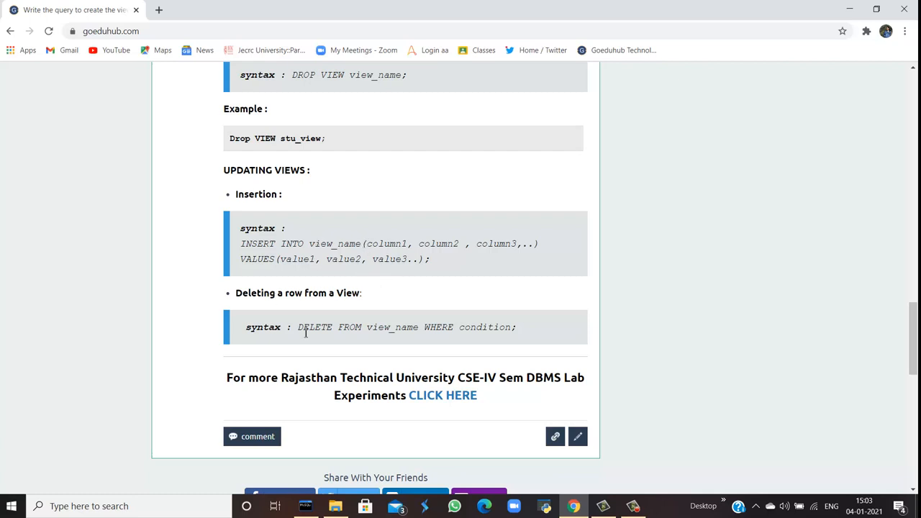
pyautogui.moveTo(465, 342)
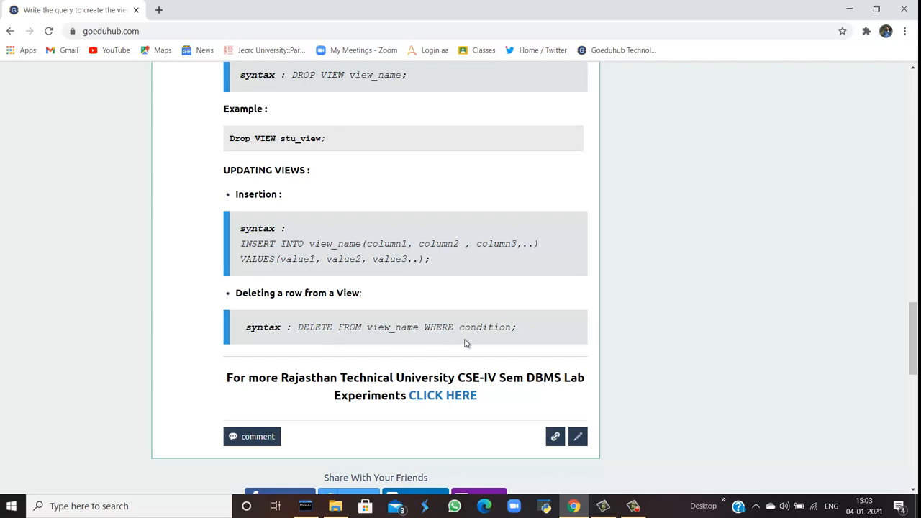
pyautogui.scroll(3)
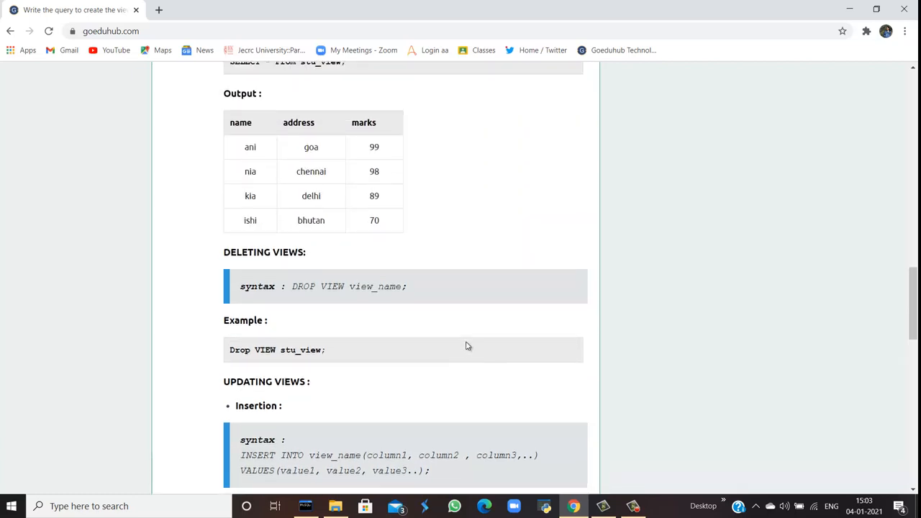
pyautogui.scroll(3)
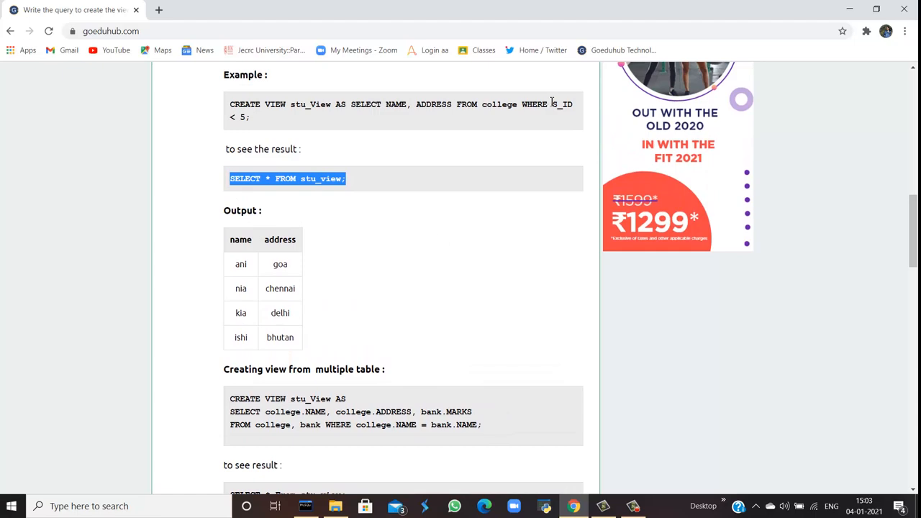
pyautogui.moveTo(336, 228)
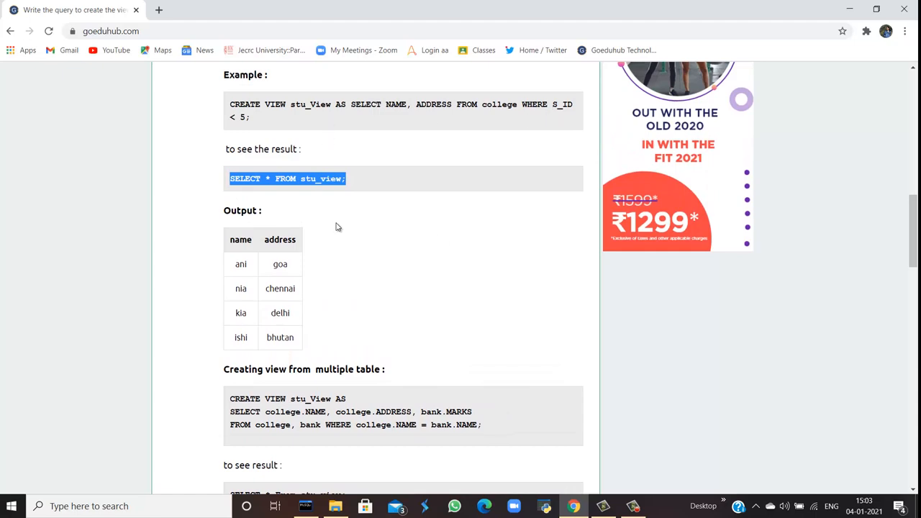
pyautogui.scroll(-3)
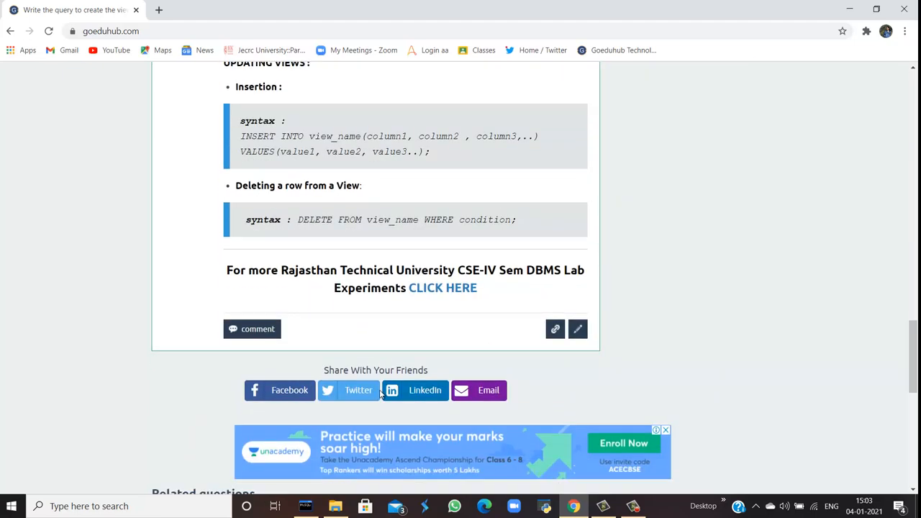
pyautogui.scroll(3)
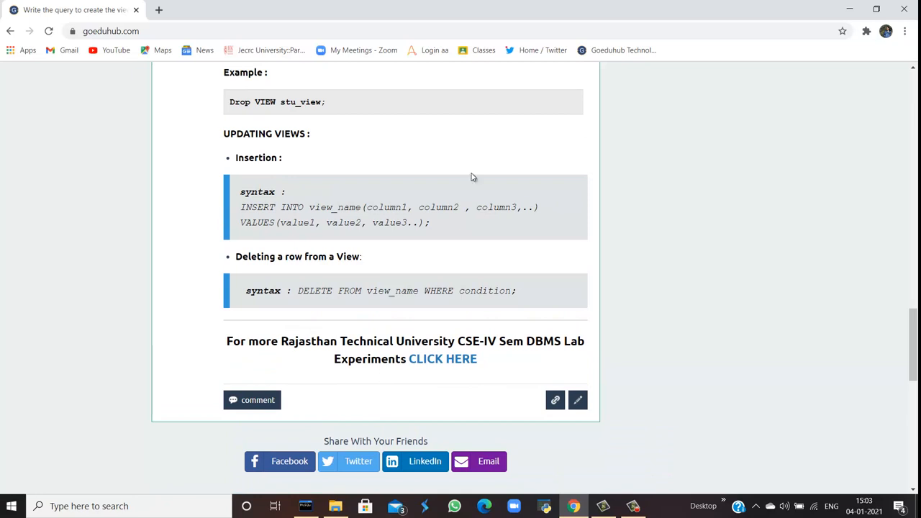